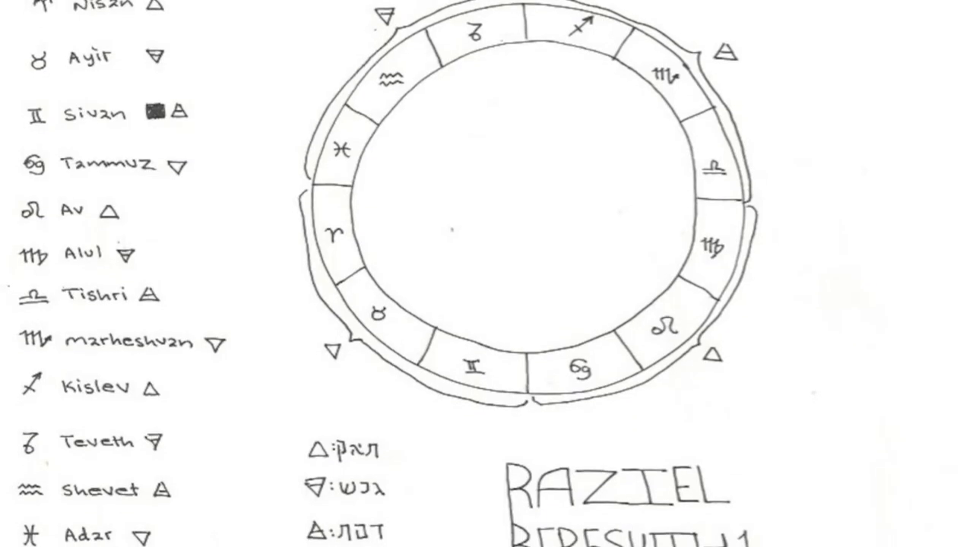
scroll("down", 3)
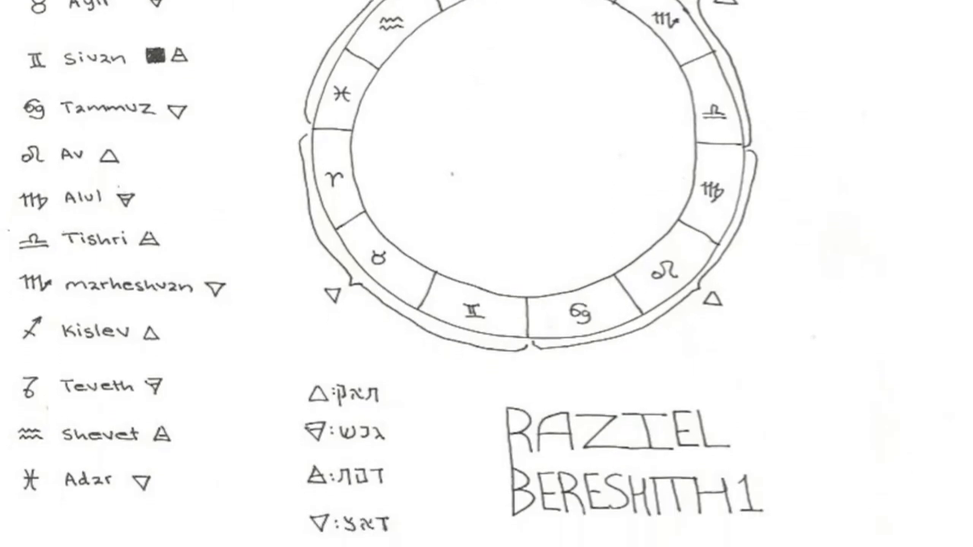
scroll("down", 3)
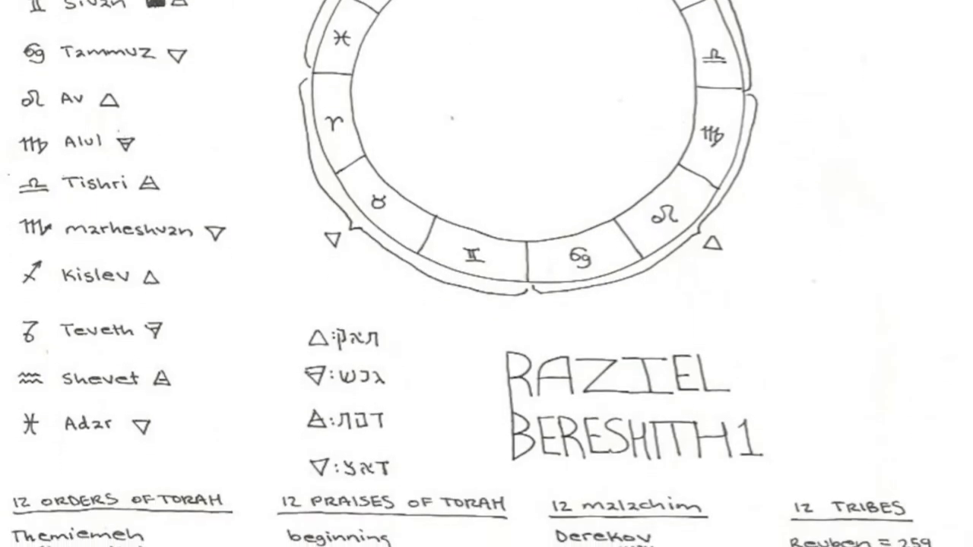
scroll("down", 3)
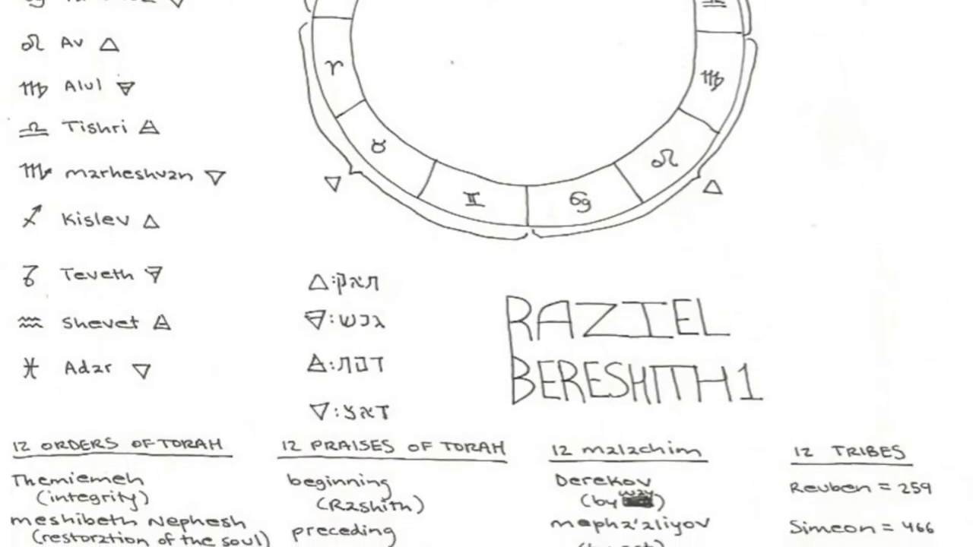
scroll("down", 3)
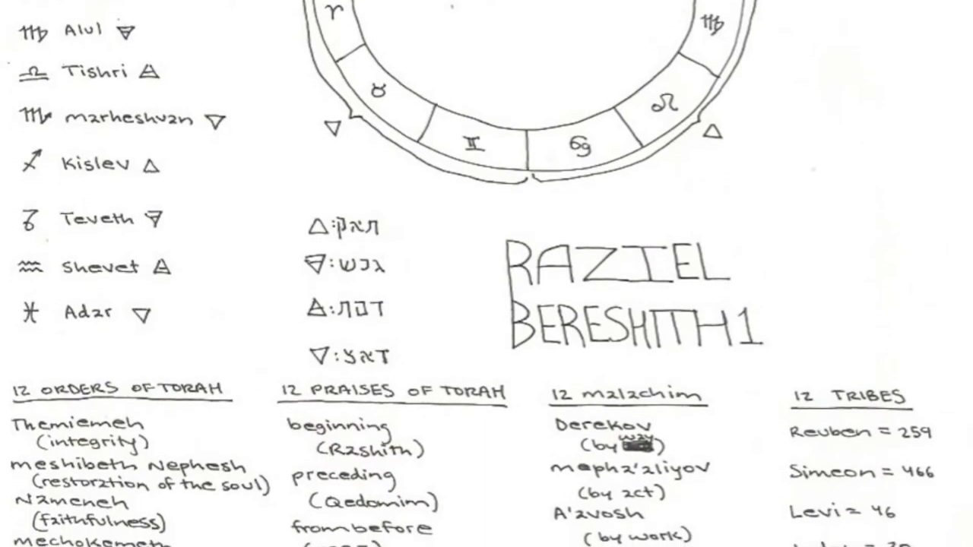
scroll("down", 3)
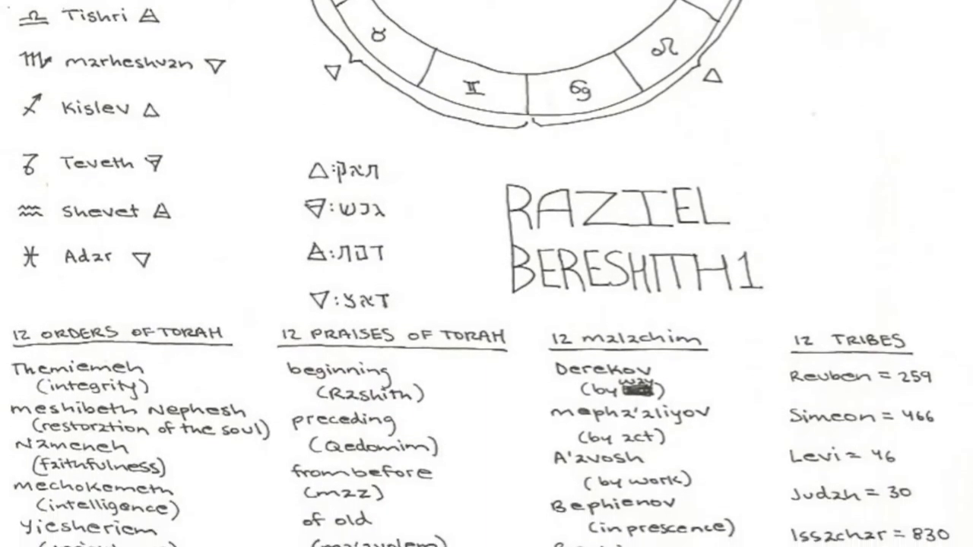
scroll("down", 3)
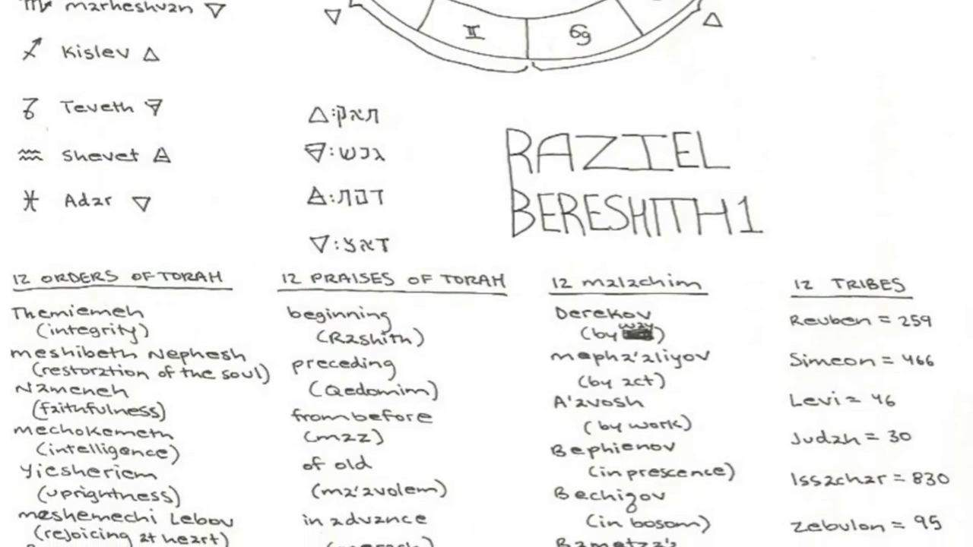
scroll("down", 3)
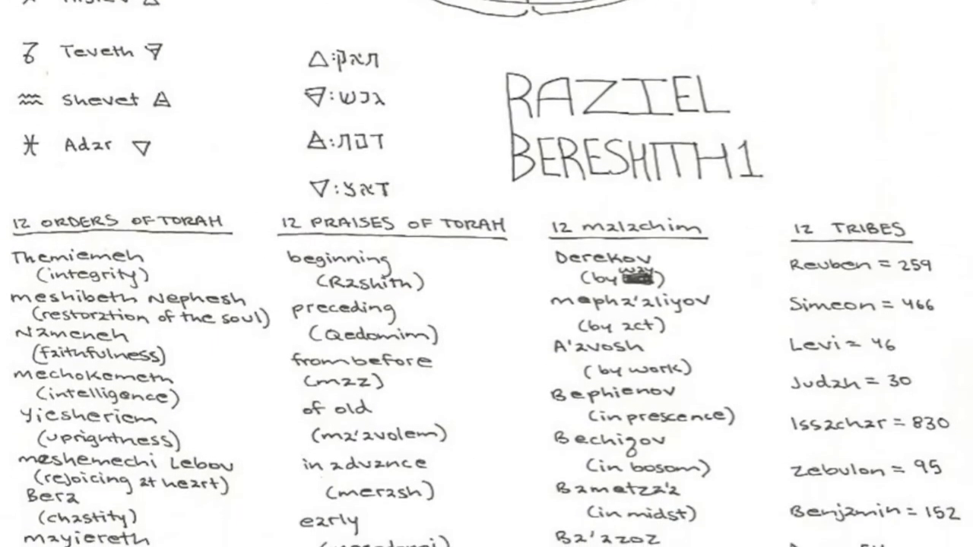
scroll("down", 3)
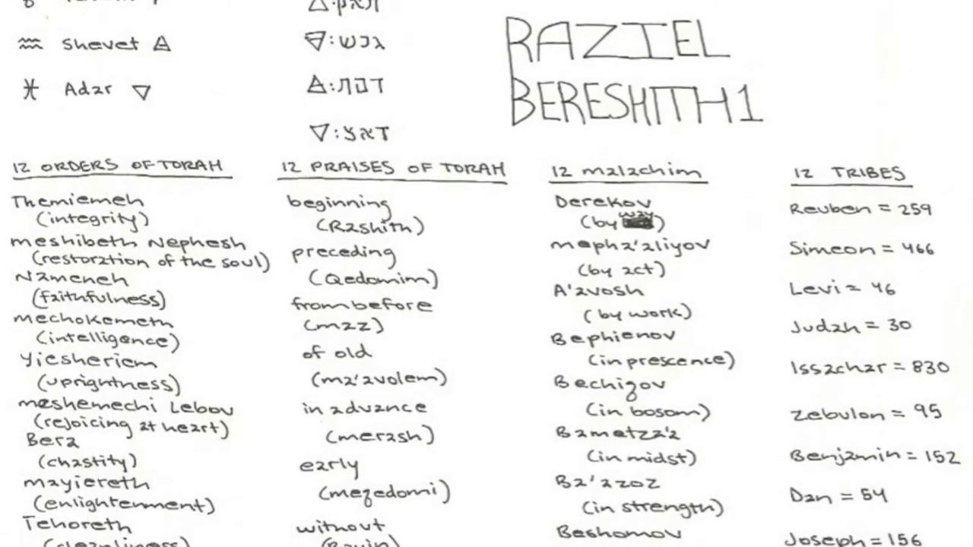
scroll("down", 3)
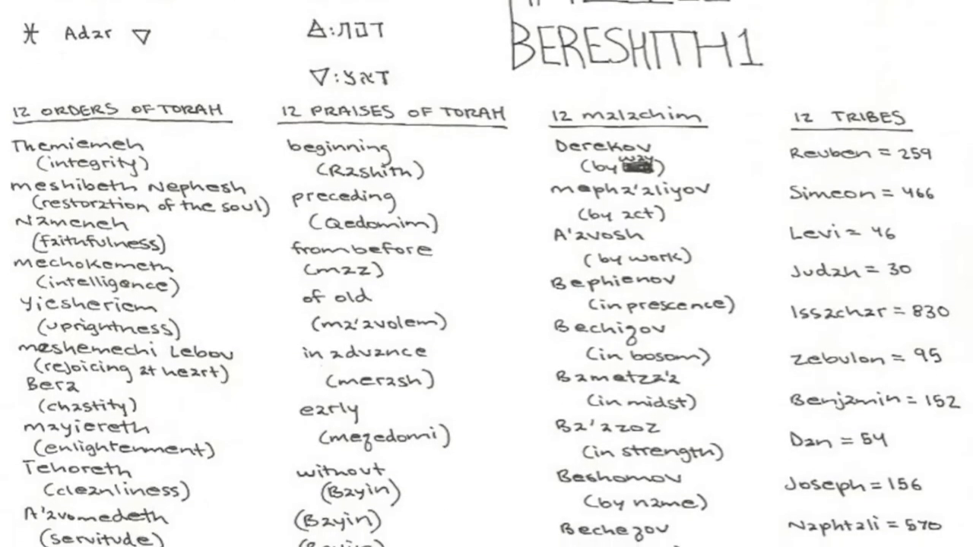
scroll("down", 3)
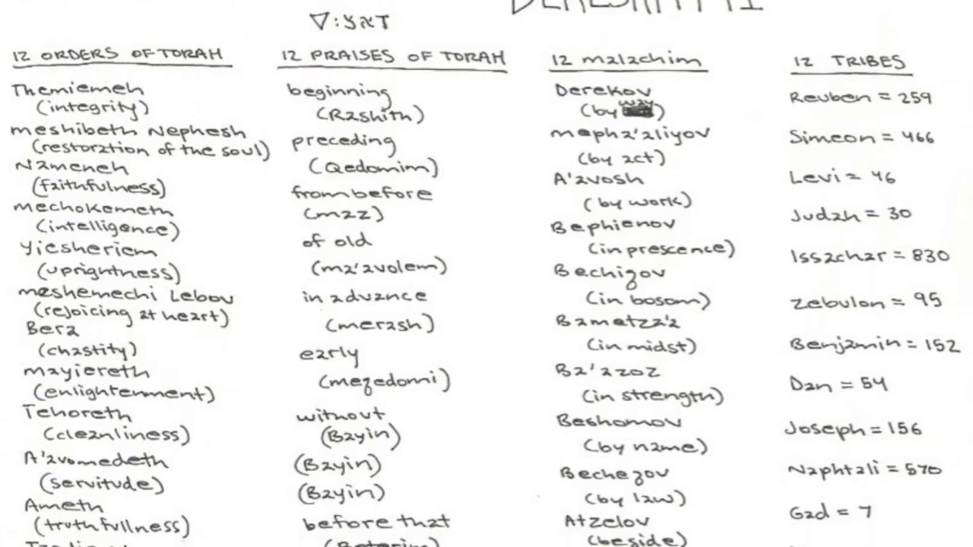
scroll("down", 3)
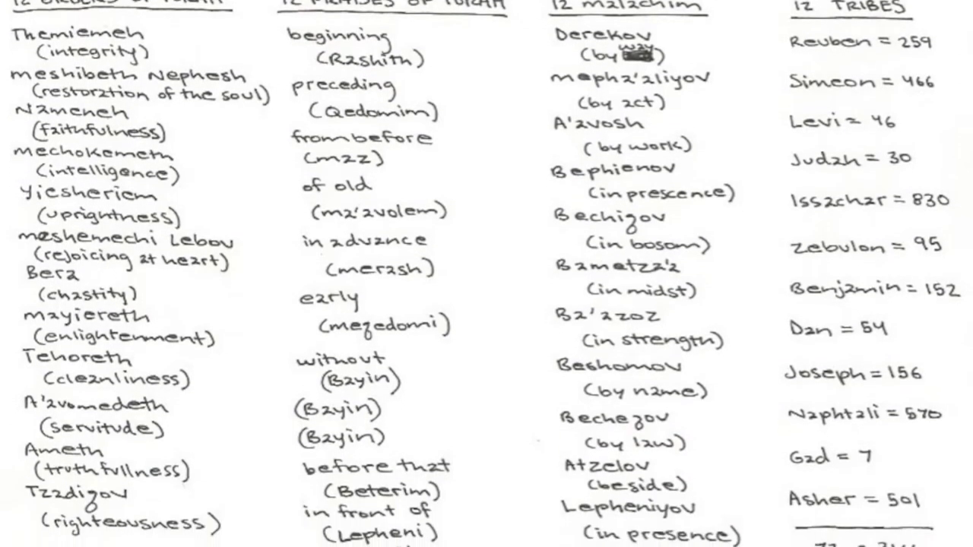
scroll("down", 3)
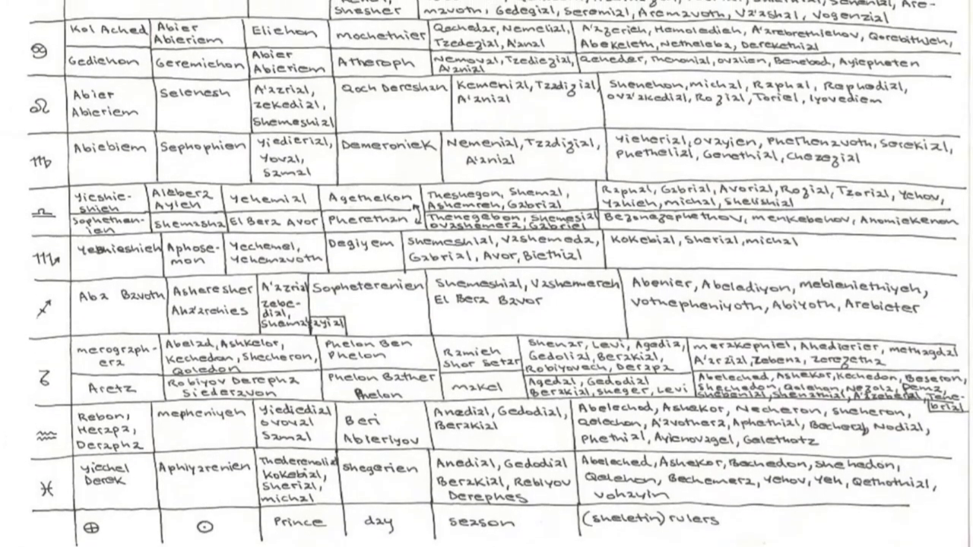
scroll("down", 3)
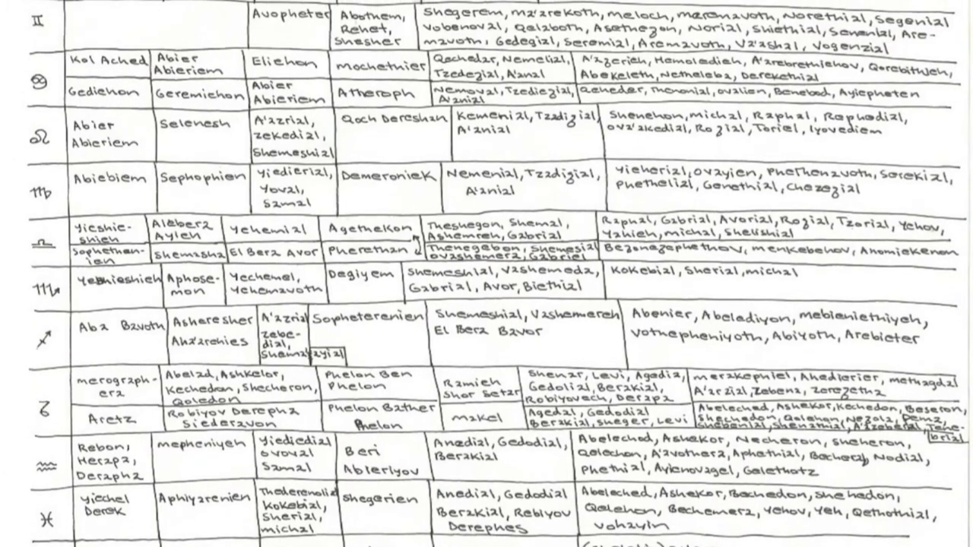
scroll("down", 3)
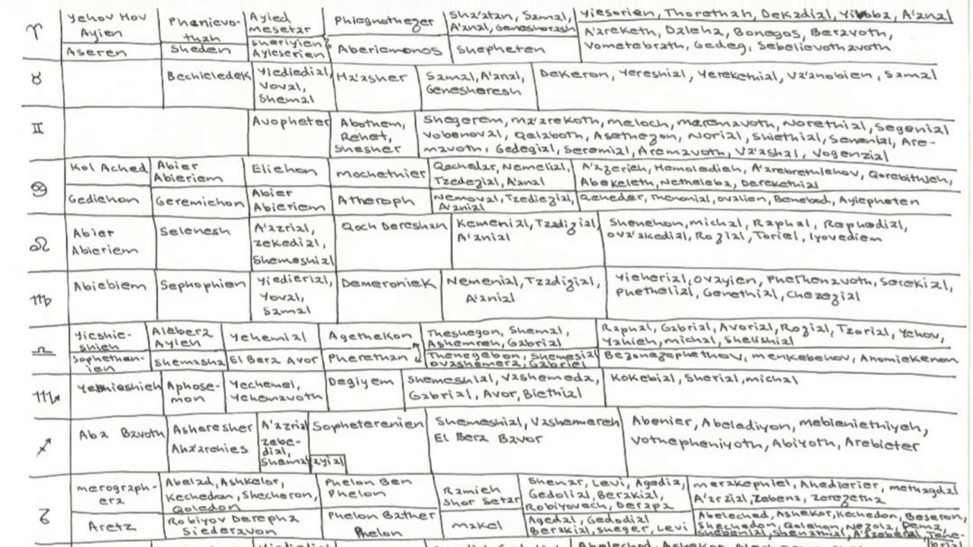
scroll("down", 3)
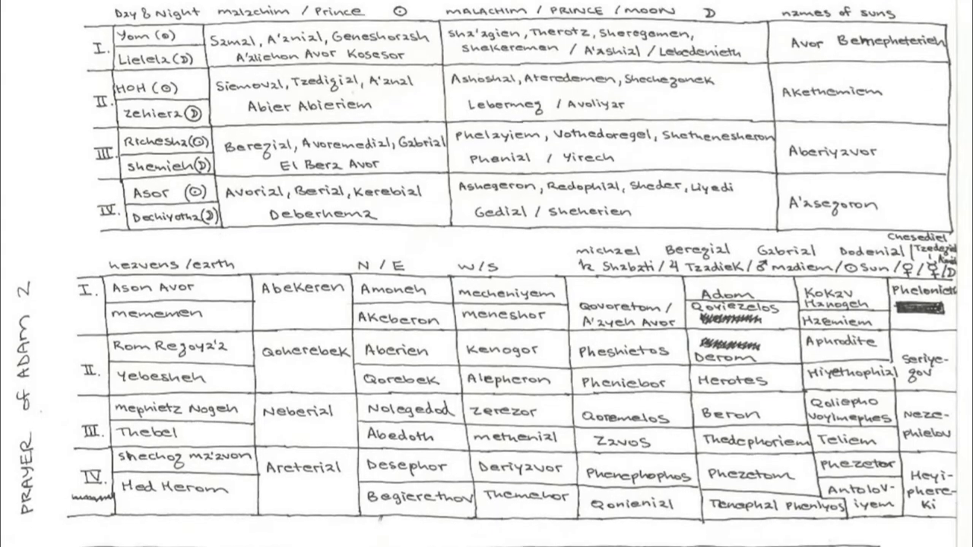
scroll("down", 3)
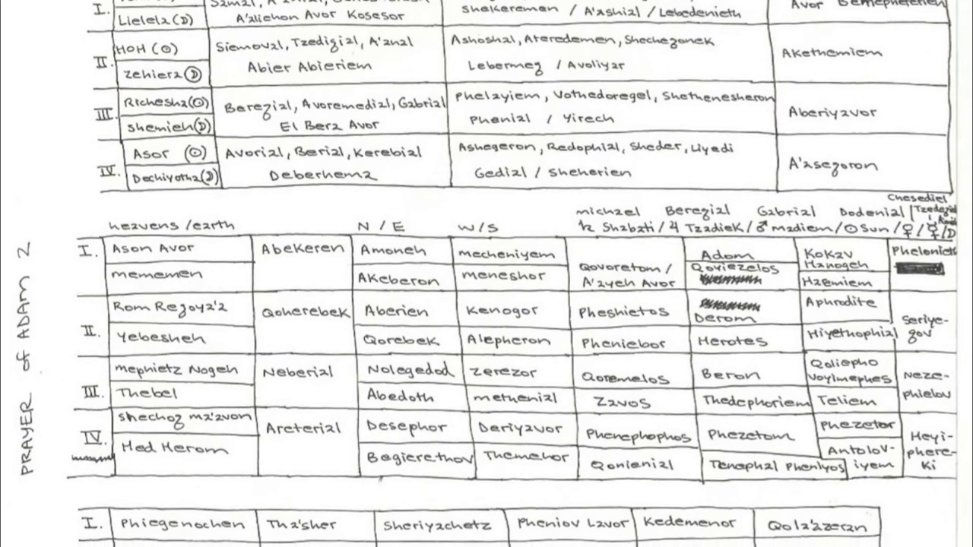
scroll("down", 3)
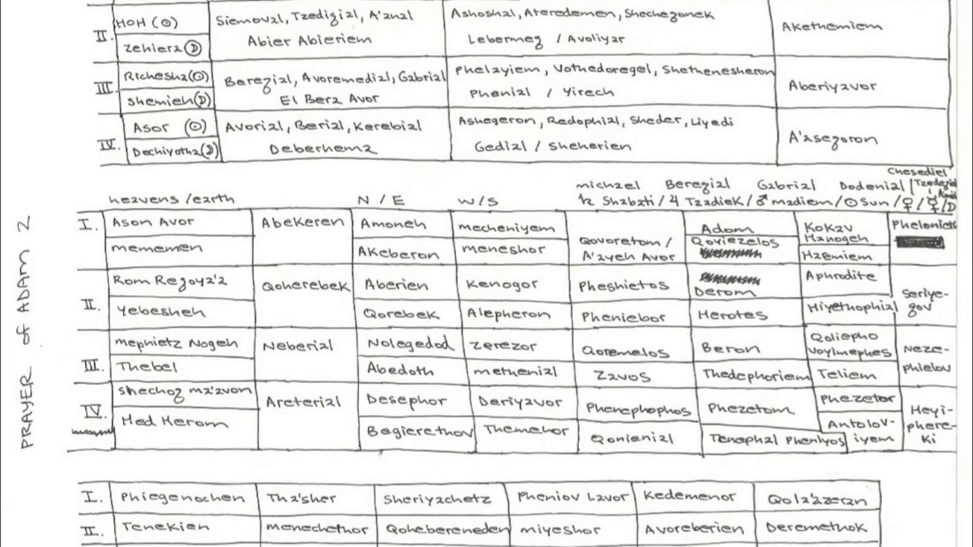
scroll("up", 3)
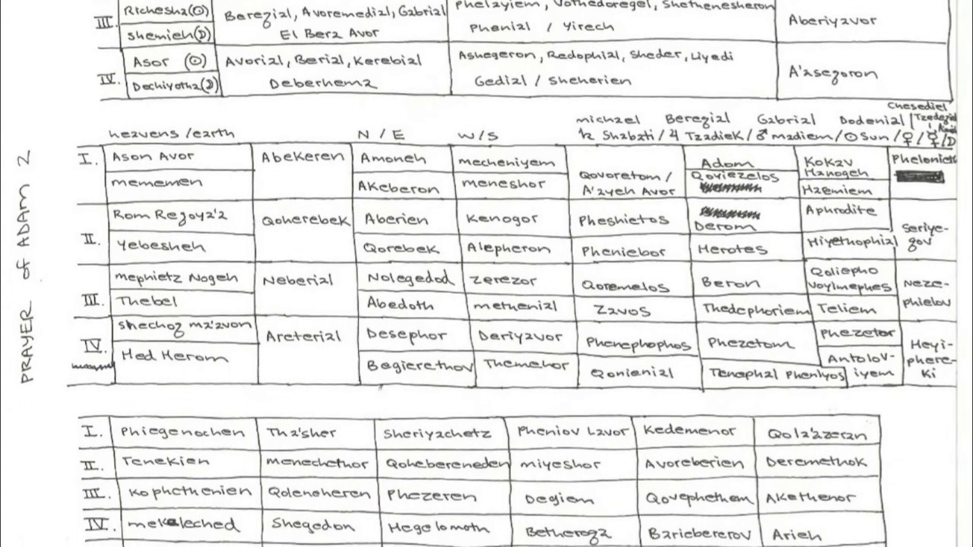
scroll("down", 3)
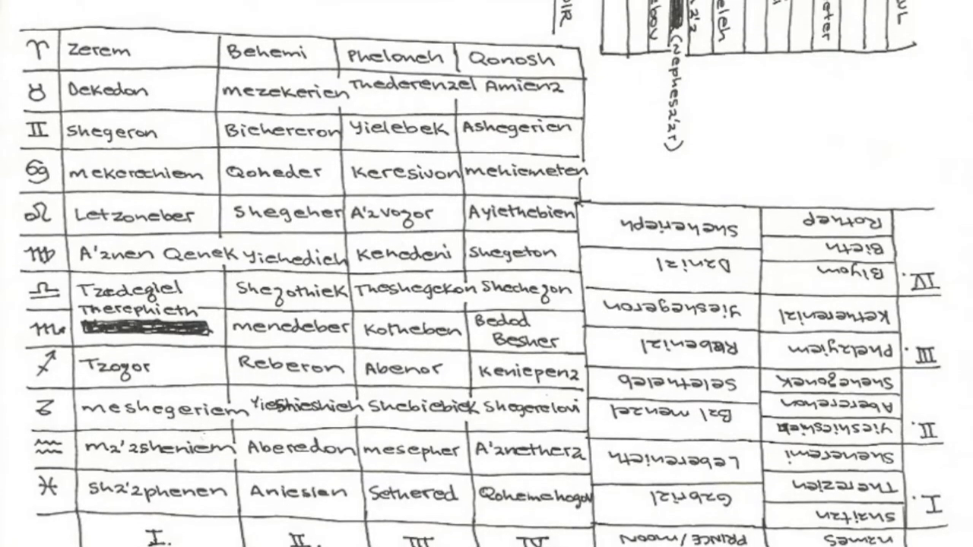
scroll("down", 3)
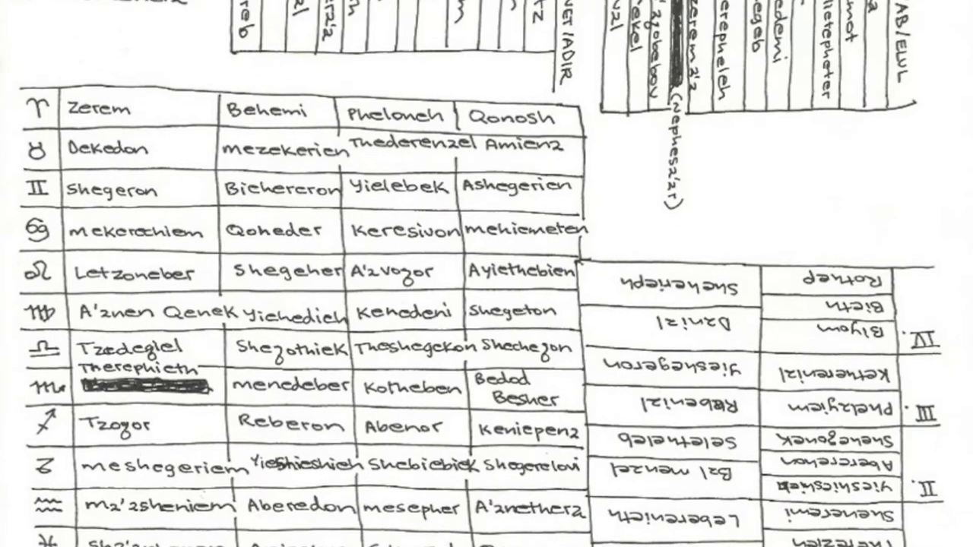
scroll("down", 3)
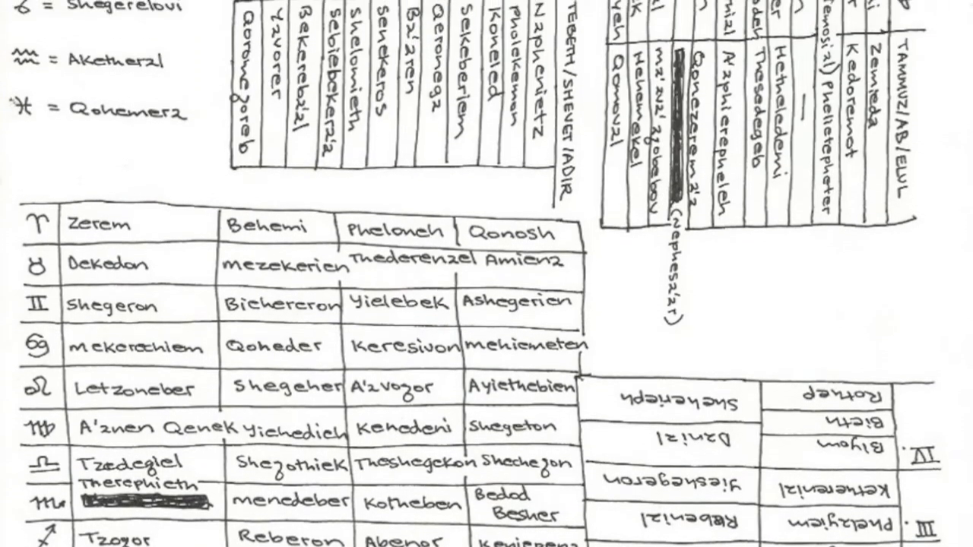
scroll("down", 3)
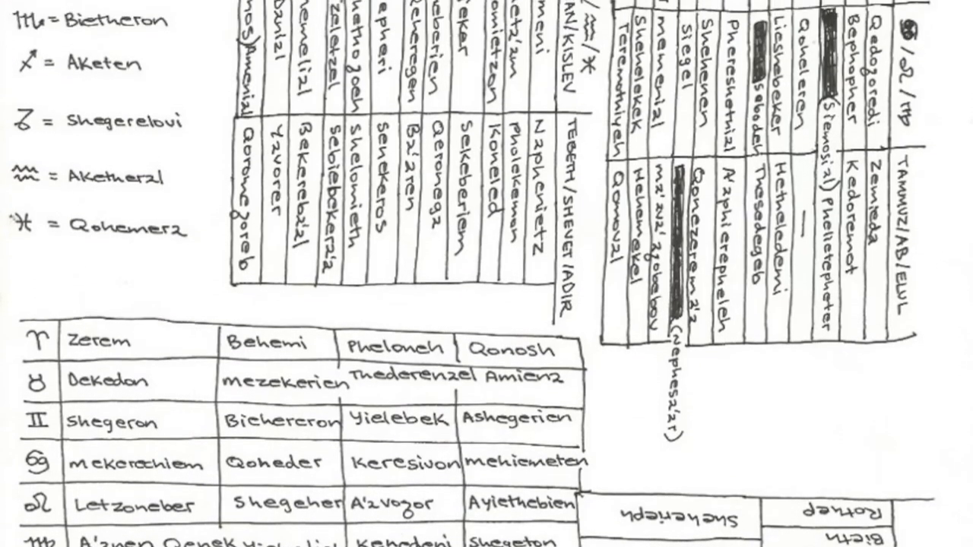
scroll("down", 3)
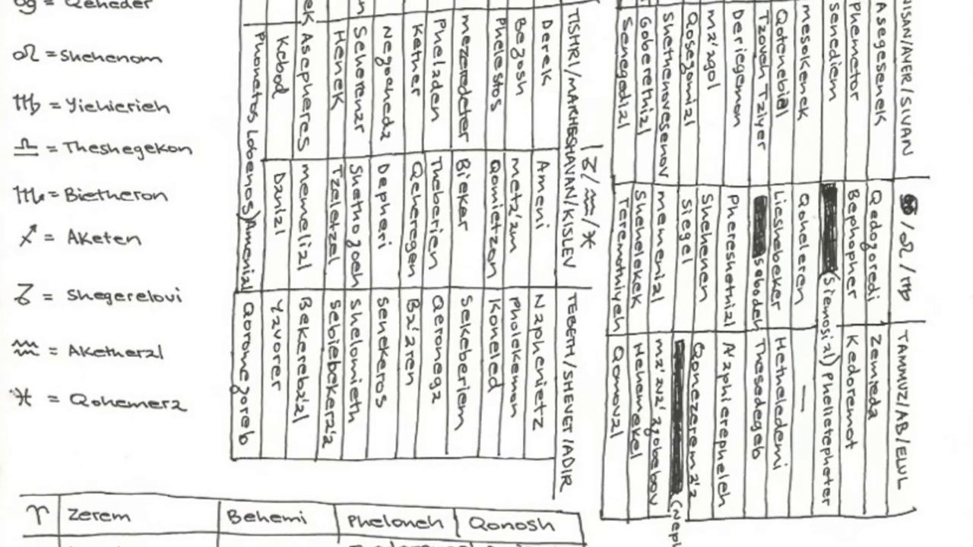
scroll("down", 3)
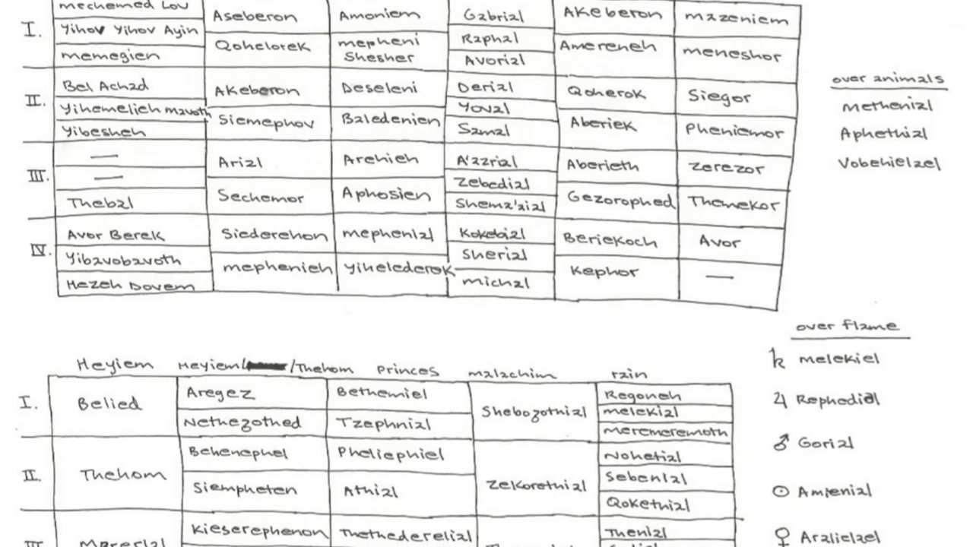
scroll("down", 3)
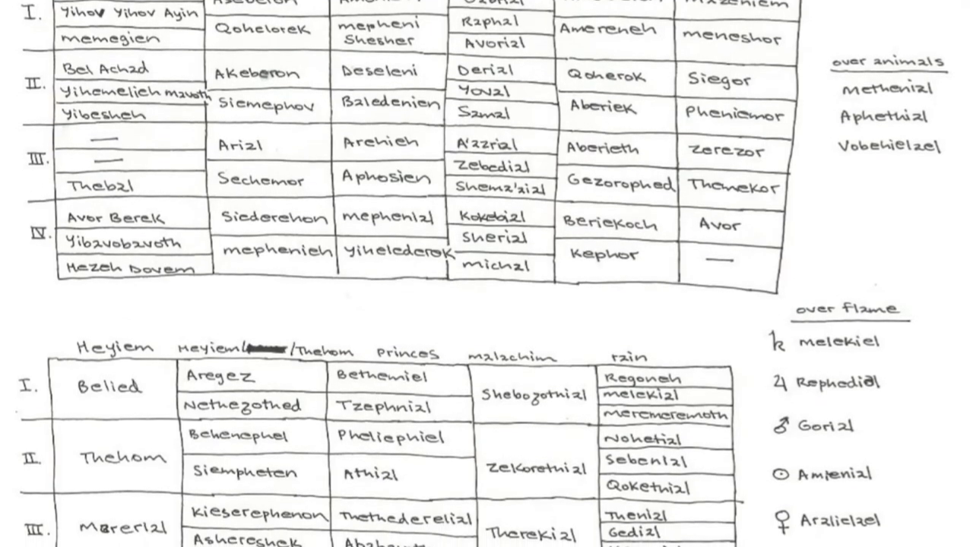
scroll("down", 3)
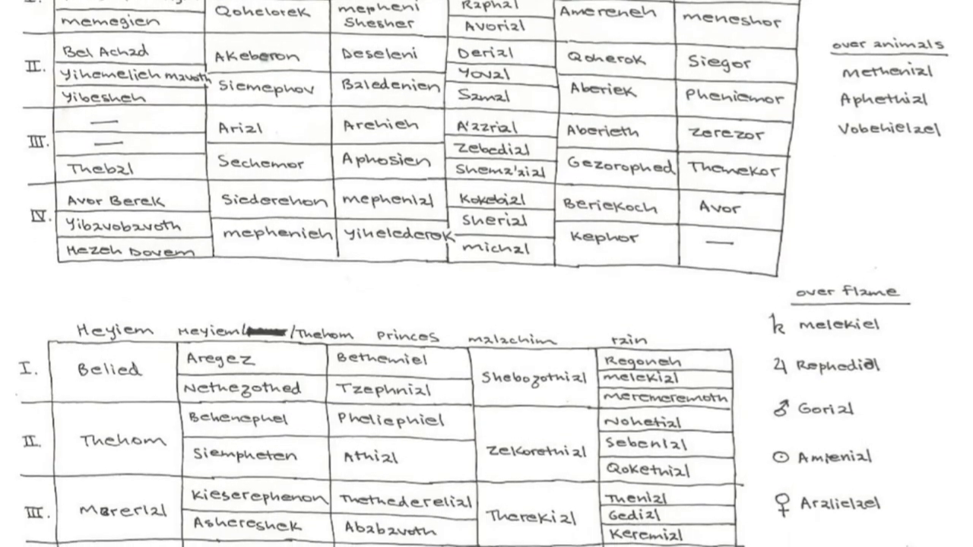
scroll("down", 3)
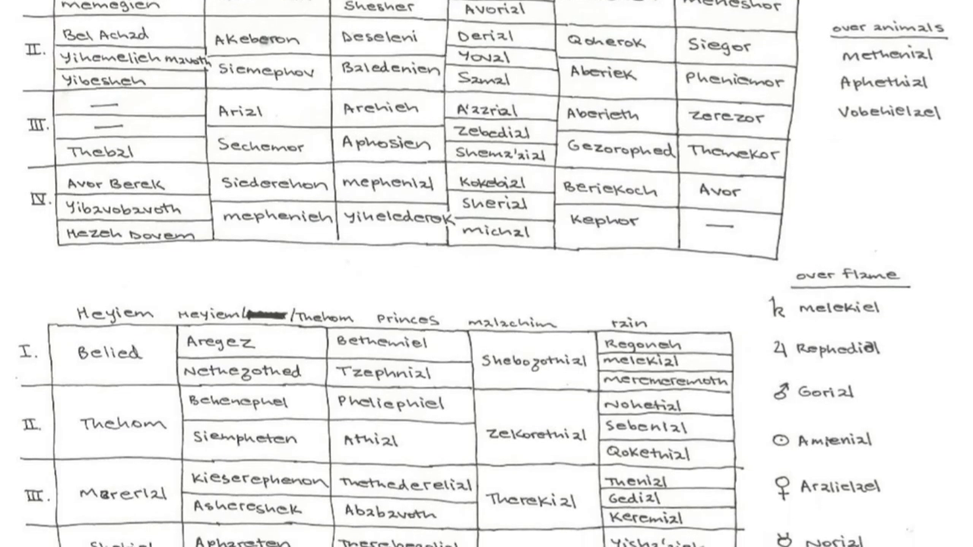
scroll("down", 3)
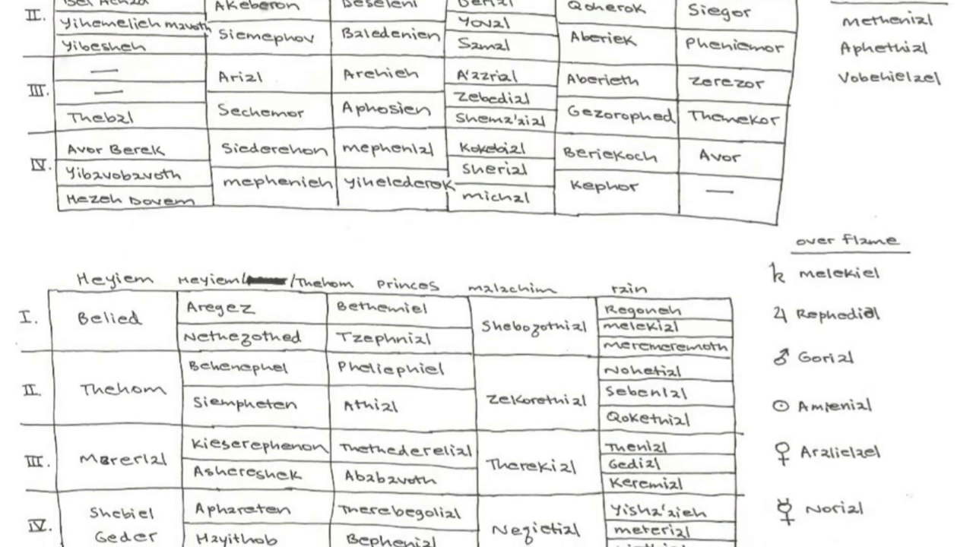
scroll("down", 3)
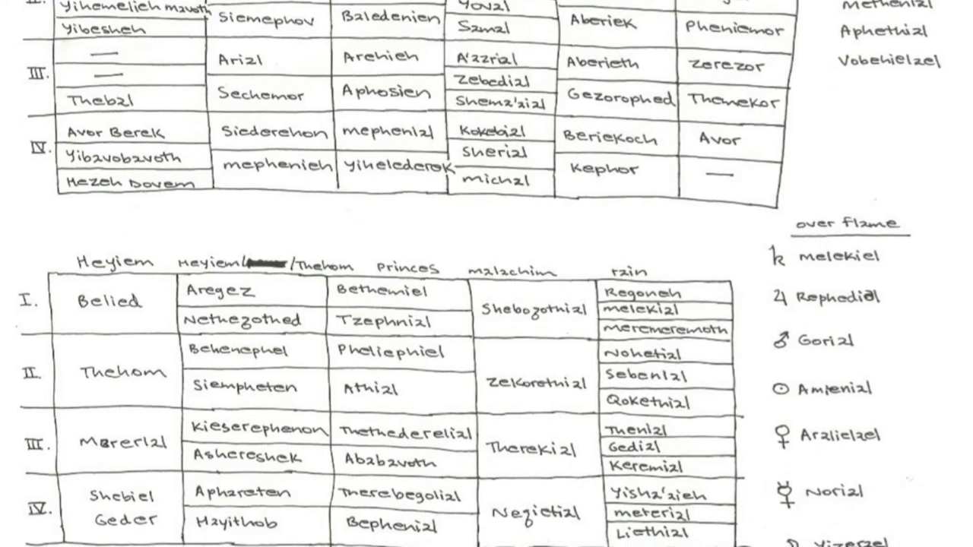
scroll("down", 3)
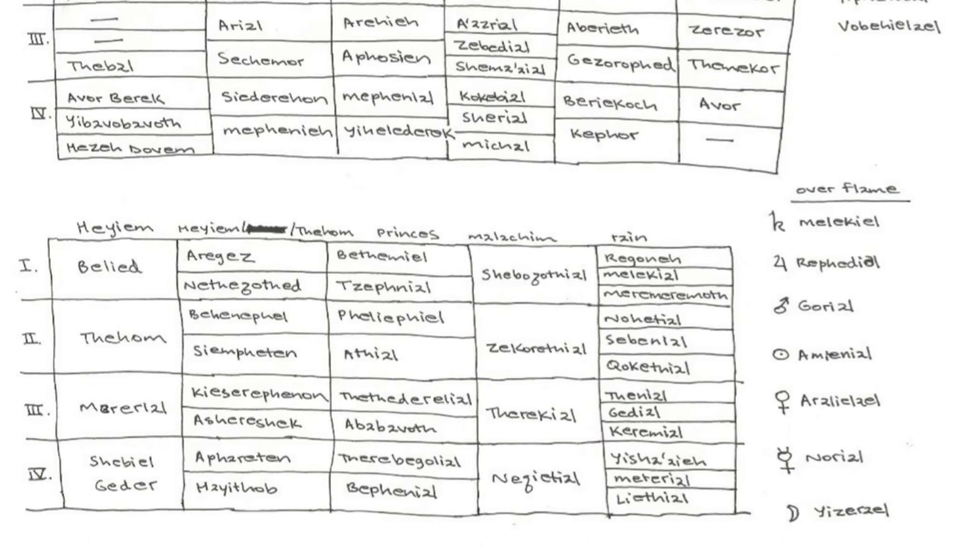
scroll("down", 3)
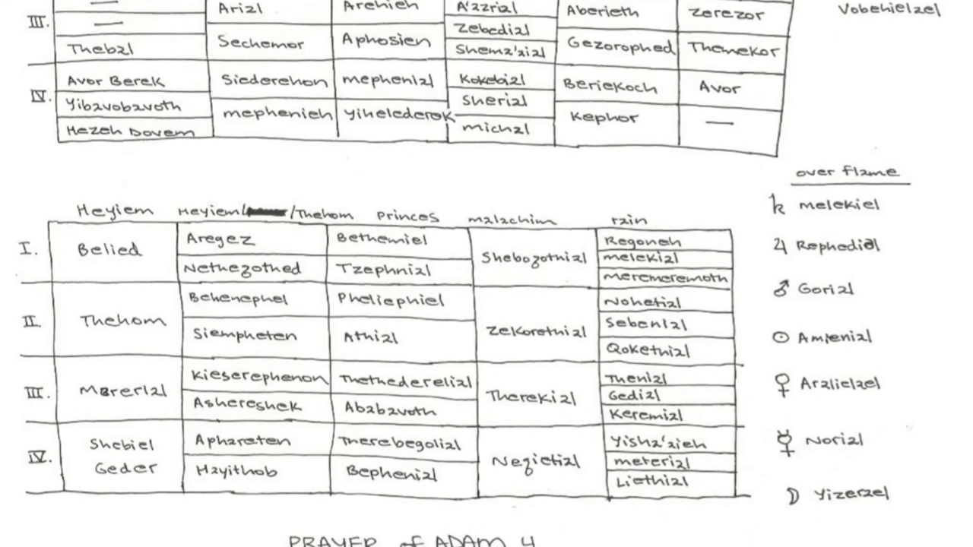
scroll("down", 3)
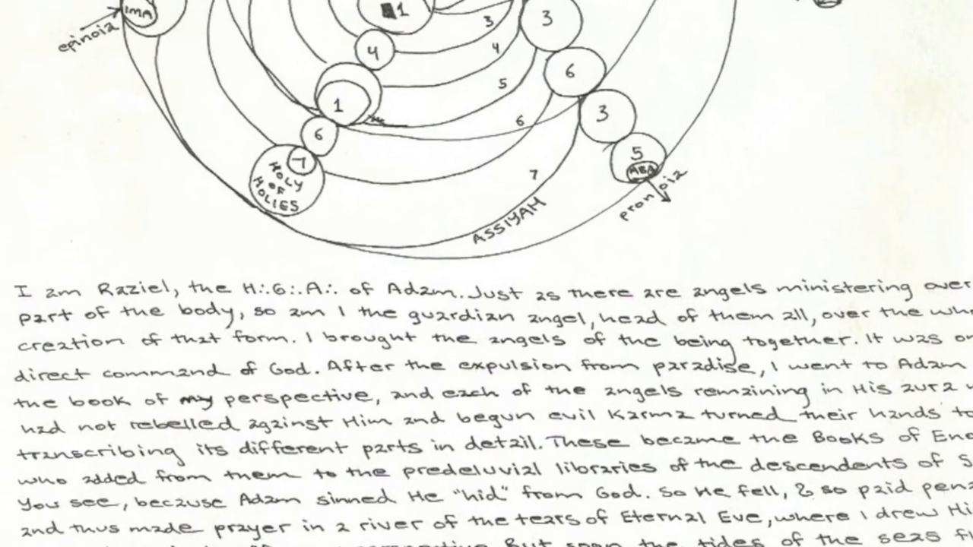
scroll("down", 3)
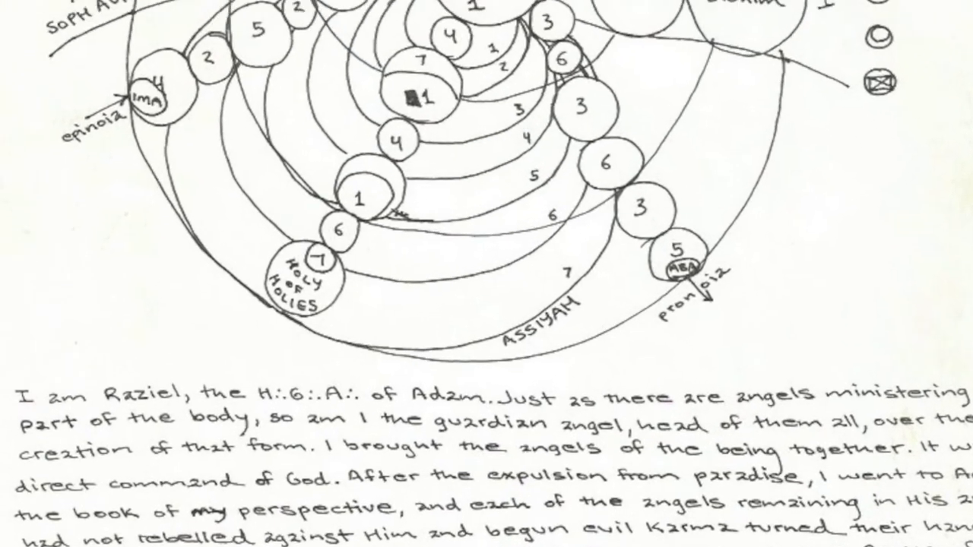